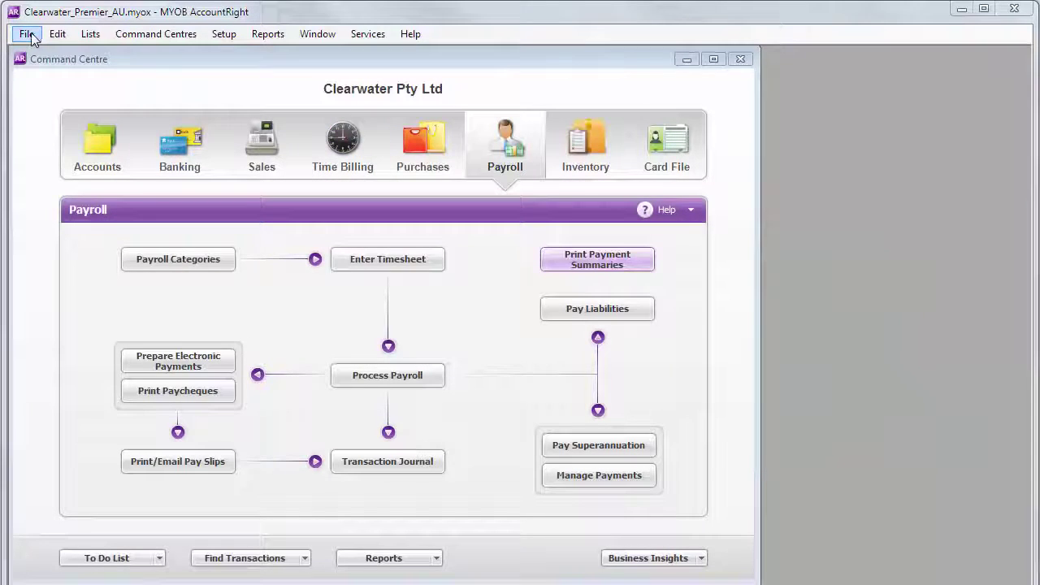
- Launch the Payment Summary Assistant and advance past its Introduction page to Company Information
click(28, 33)
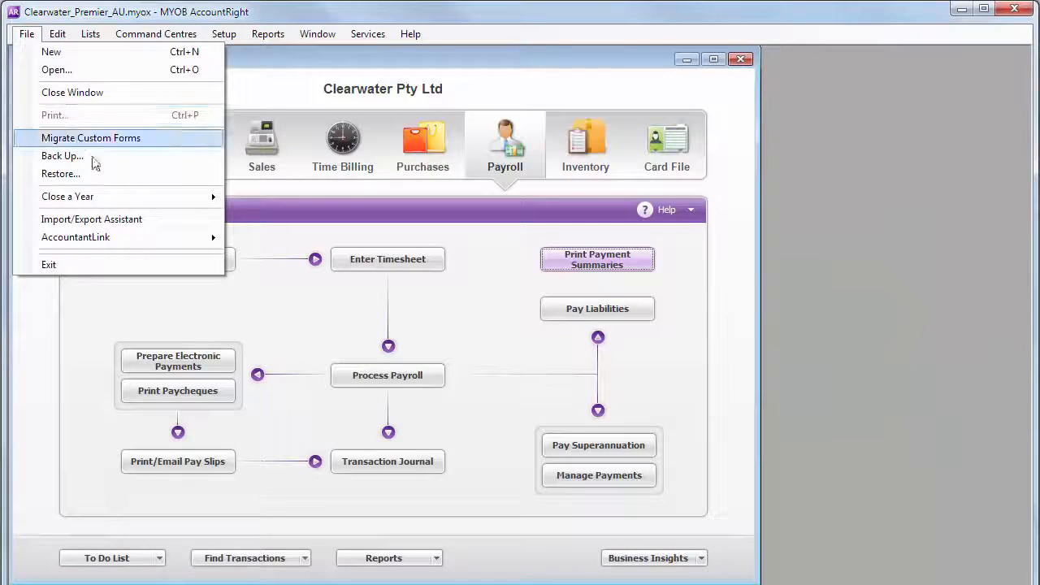
click(62, 155)
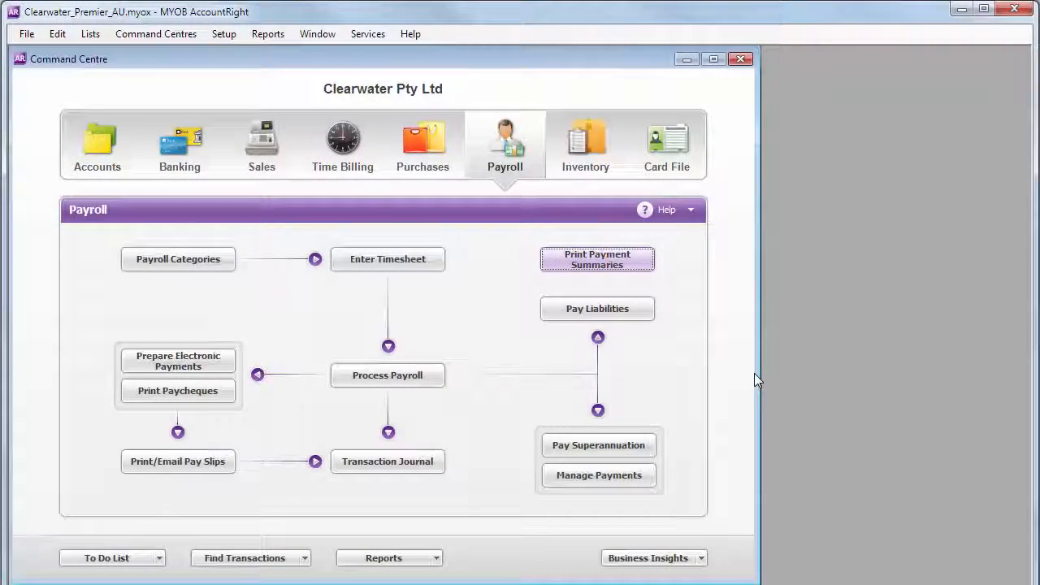
mouse_move(762, 366)
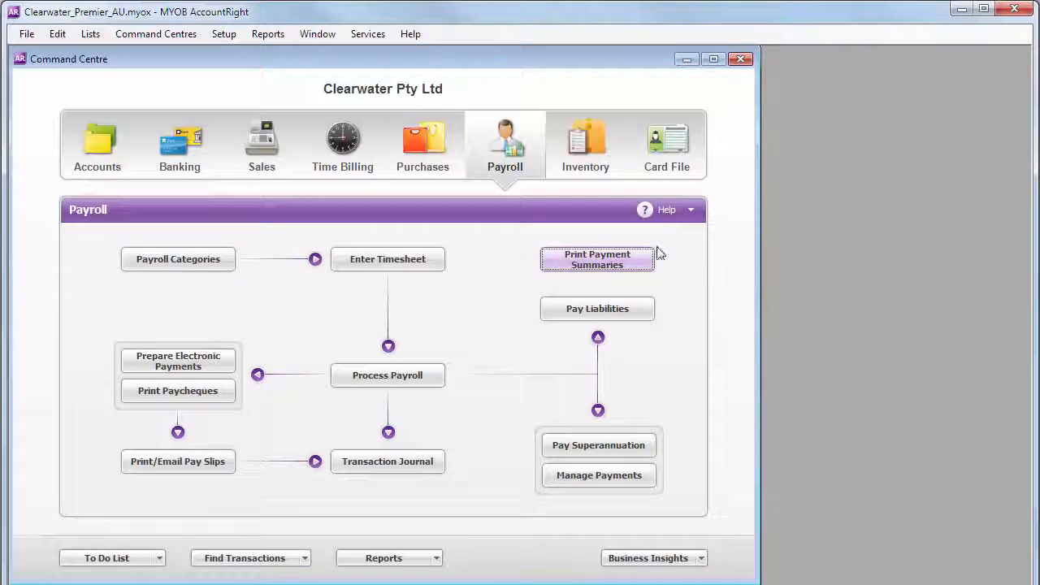
click(597, 259)
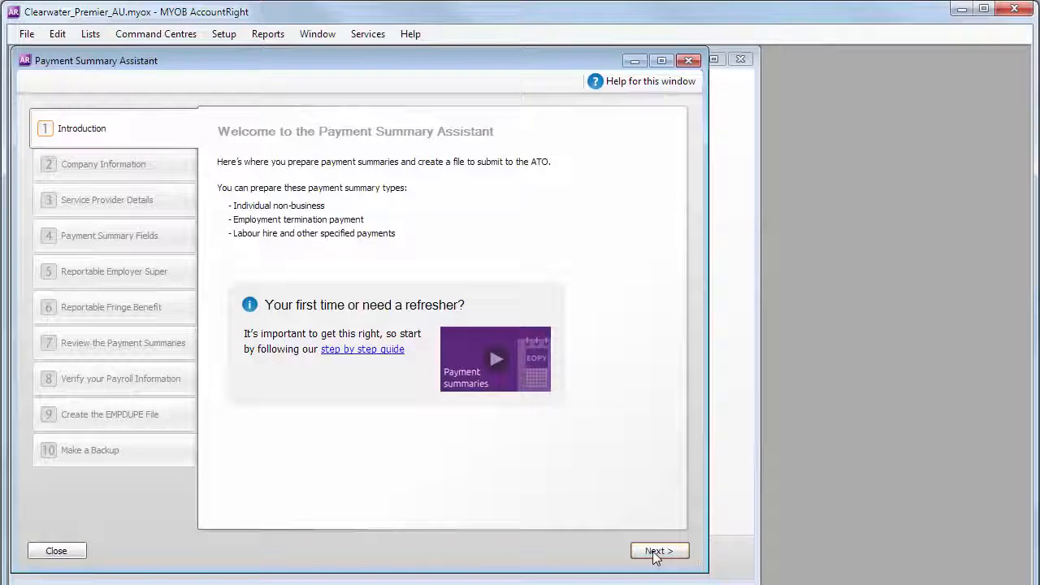
click(659, 550)
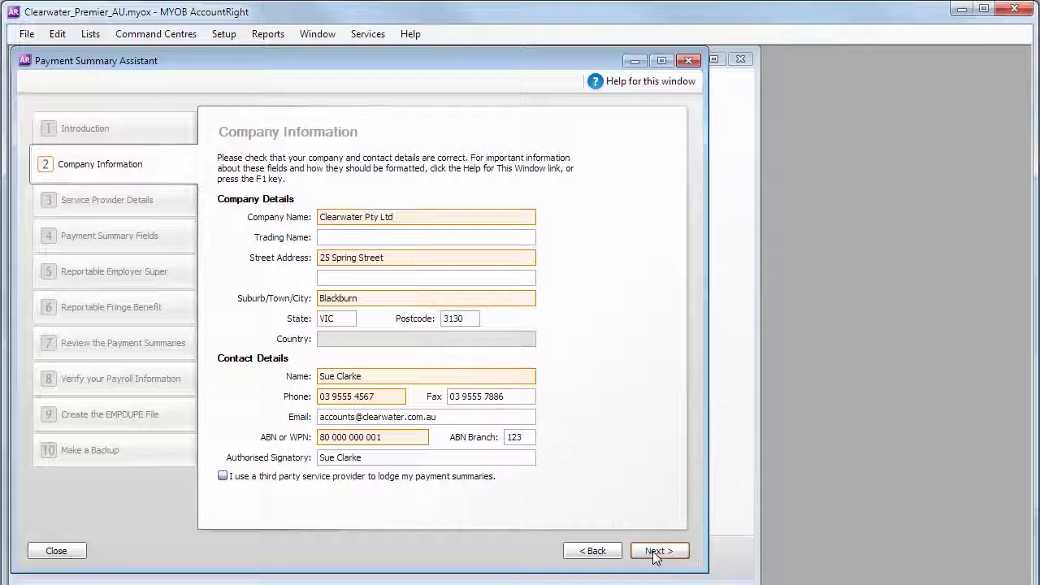
- Advance past Company Information and Service Provider Details to the Payment Summary Fields step
click(659, 550)
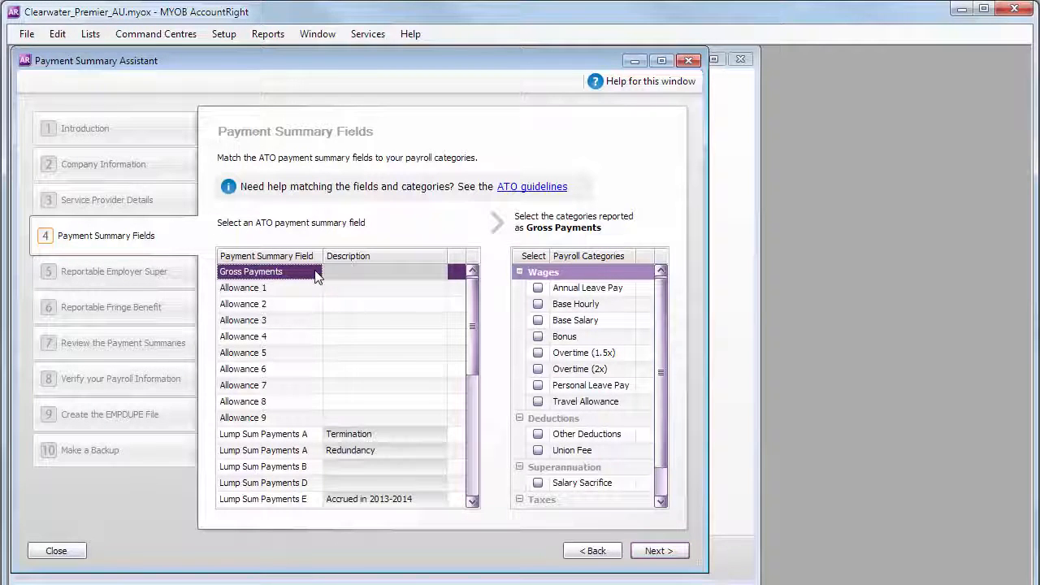
mouse_move(311, 434)
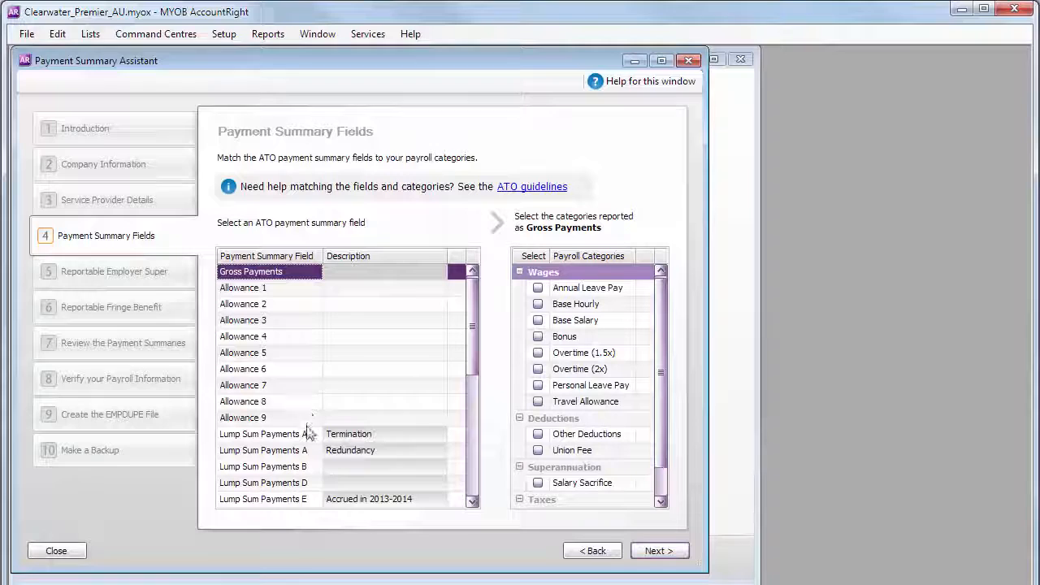
mouse_move(632, 267)
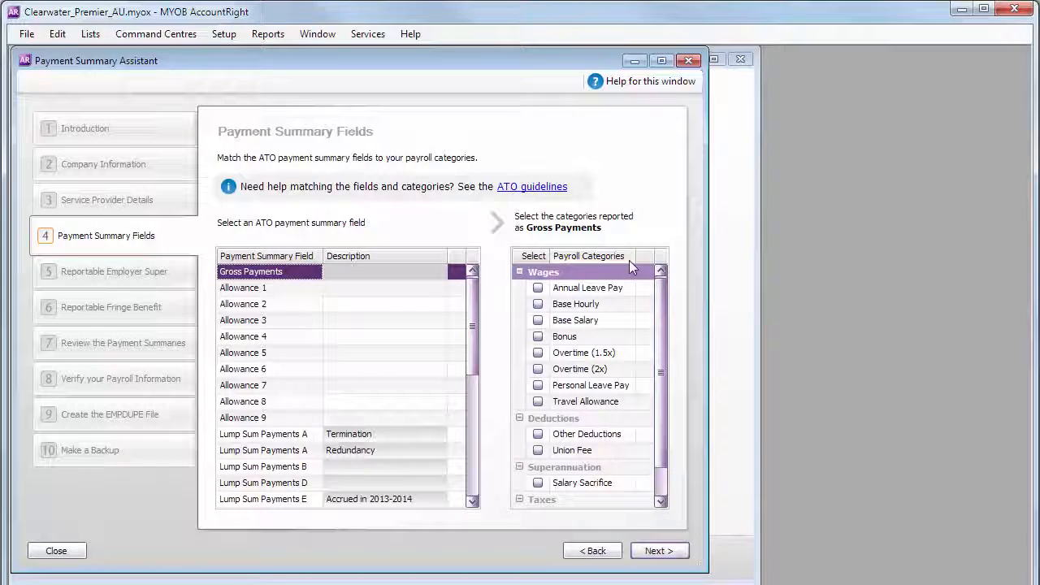
mouse_move(636, 435)
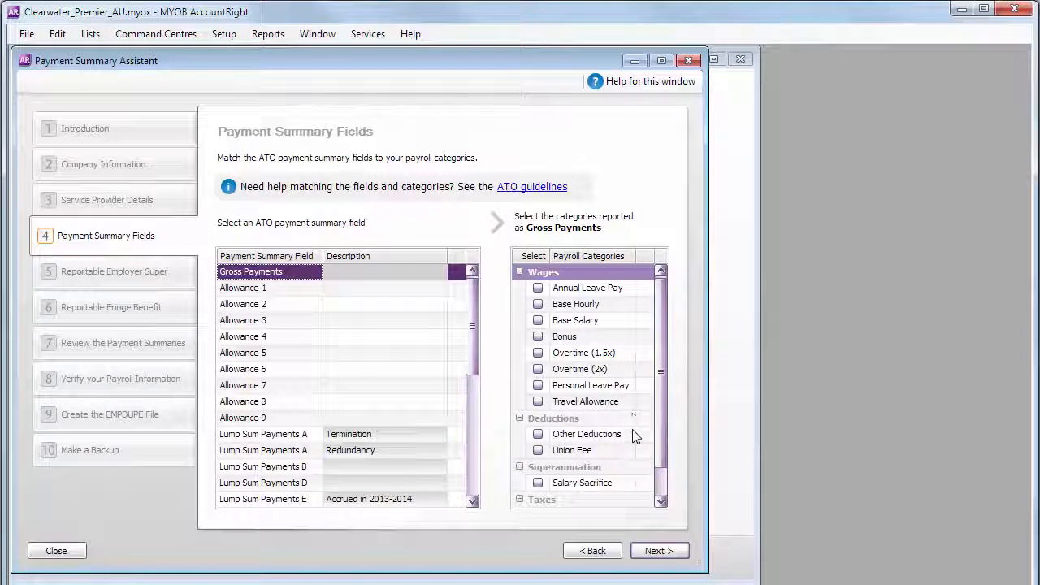
mouse_move(634, 494)
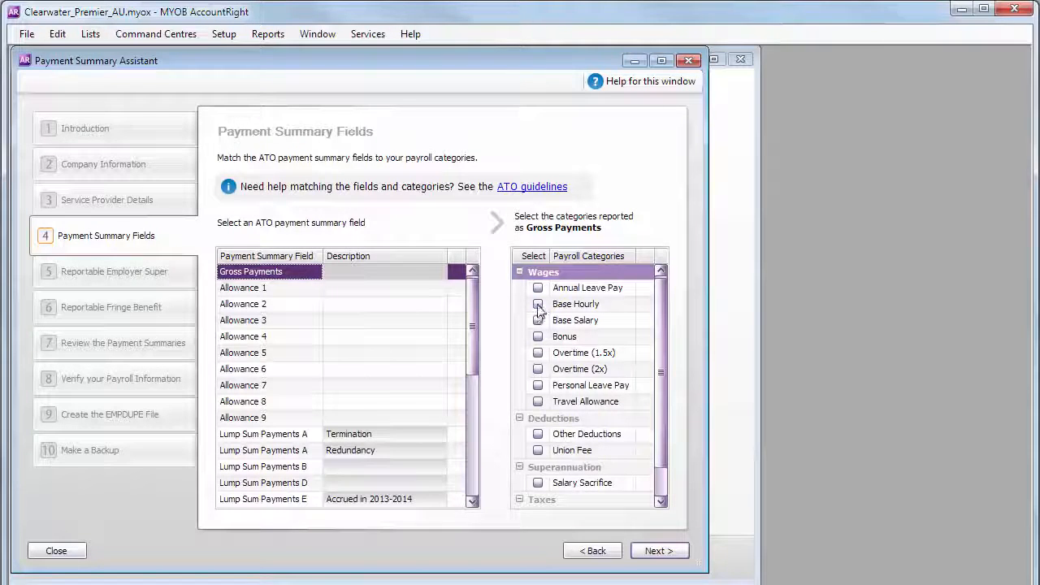
- Tick Base Hourly, Base Salary, Bonus, Annual Leave Pay, Overtime (2x) and Salary Sacrifice under Gross Payments
click(538, 304)
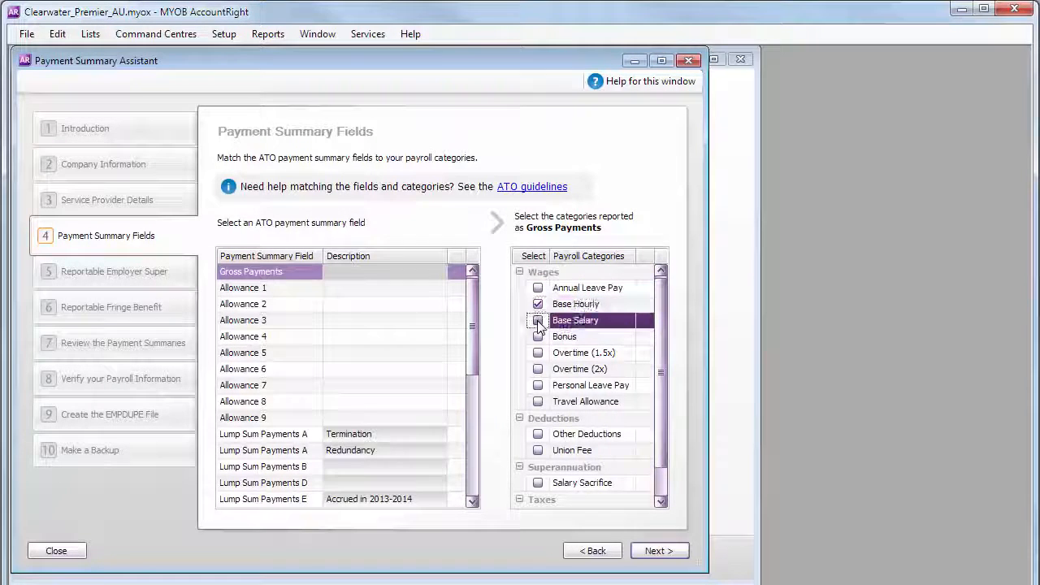
click(537, 320)
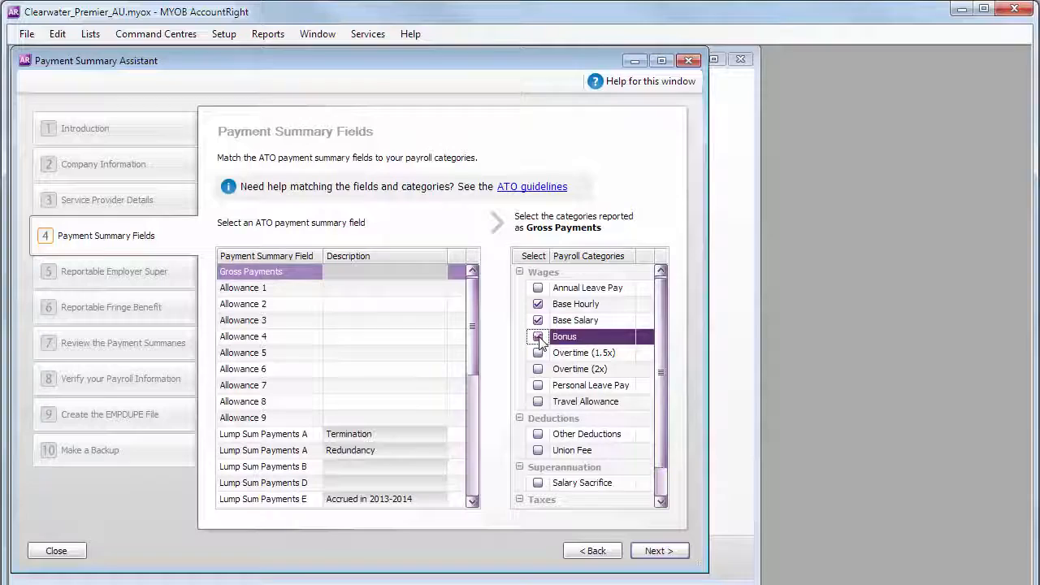
click(538, 287)
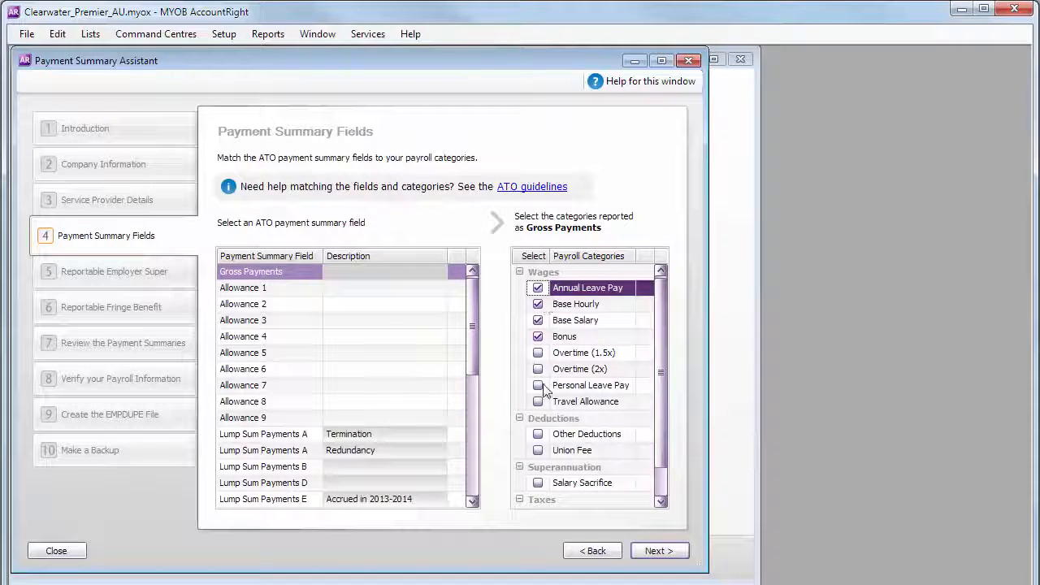
click(538, 385)
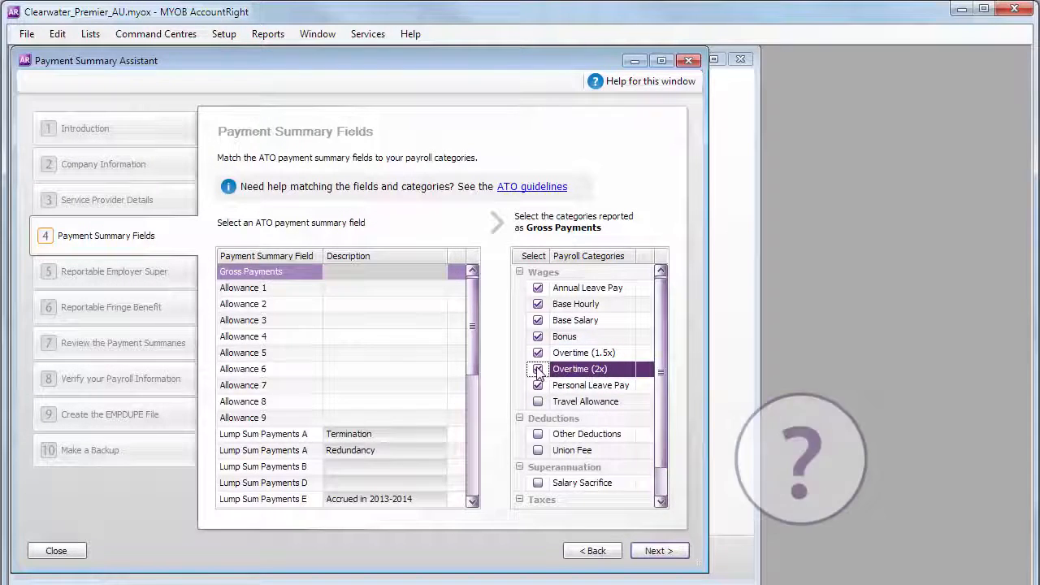
click(538, 369)
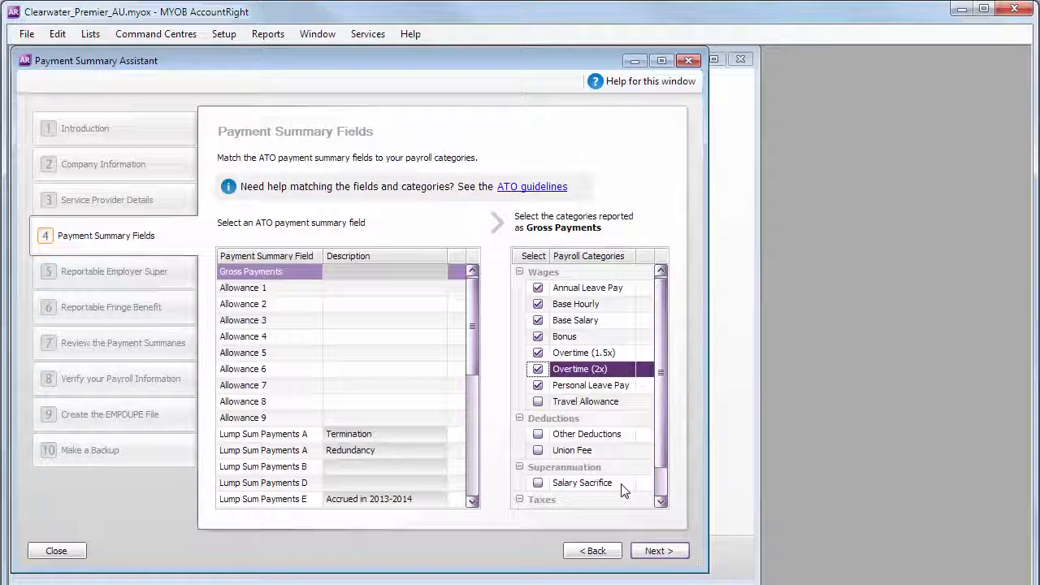
mouse_move(610, 493)
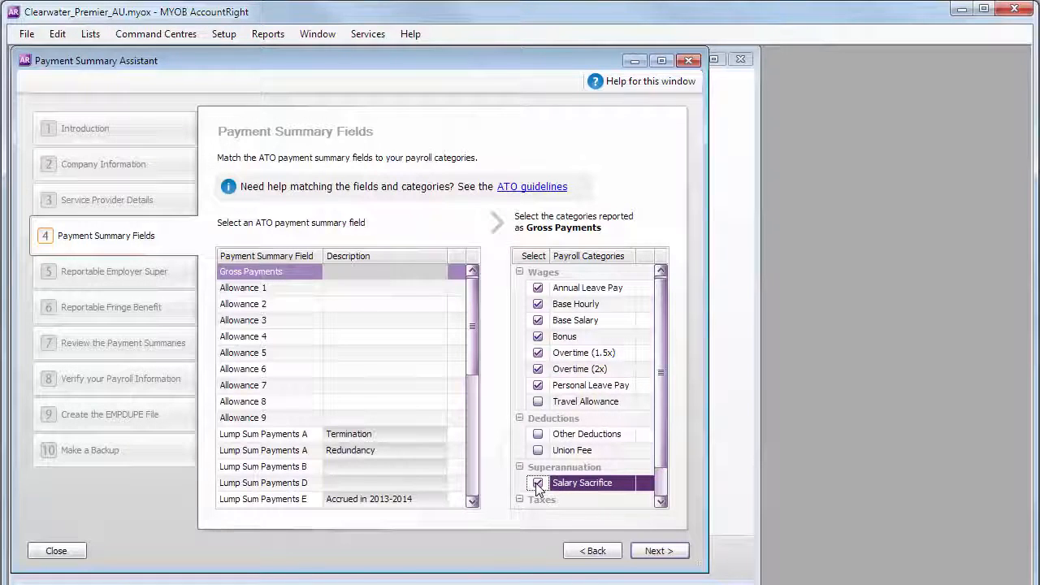
mouse_move(538, 483)
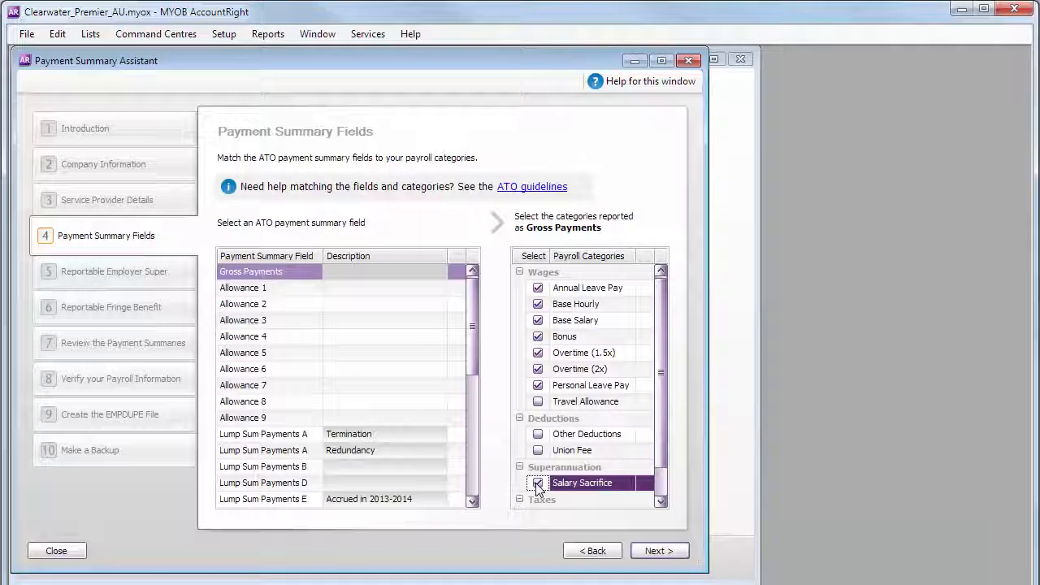
click(538, 482)
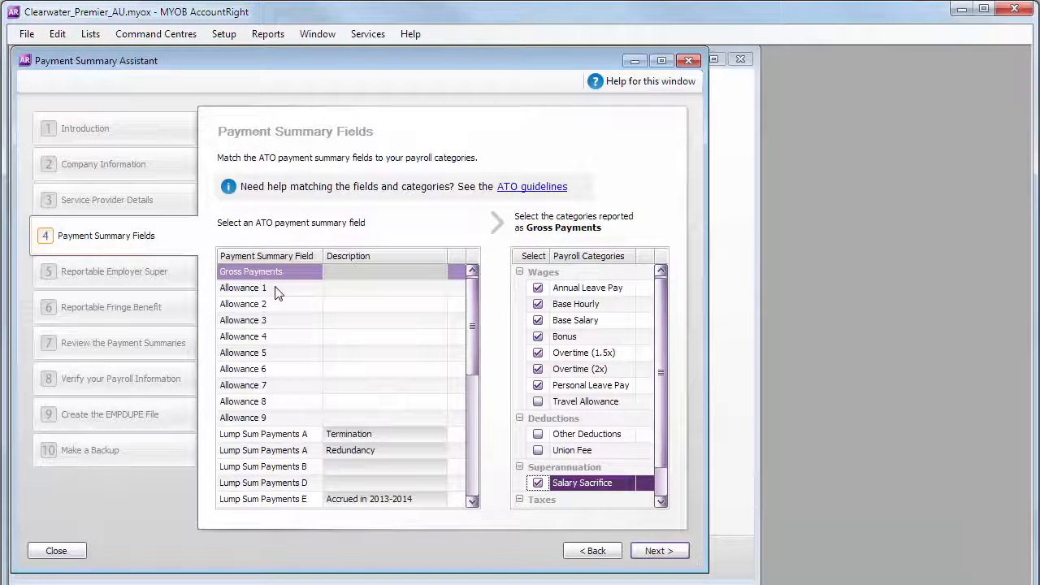
- Match Travel Allowance to Allowance 1 and give it the description 'Travel'
click(242, 287)
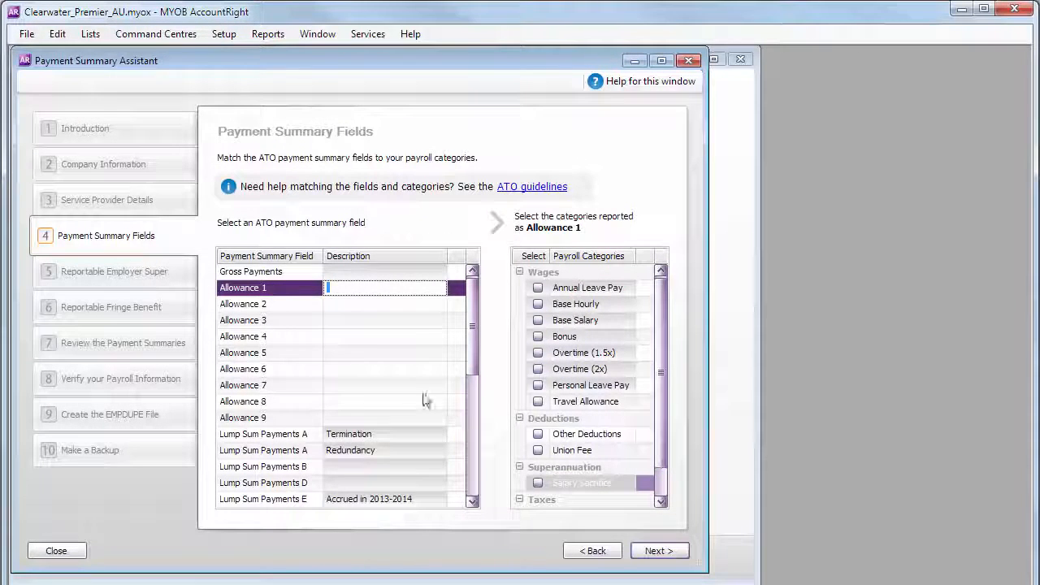
click(537, 401)
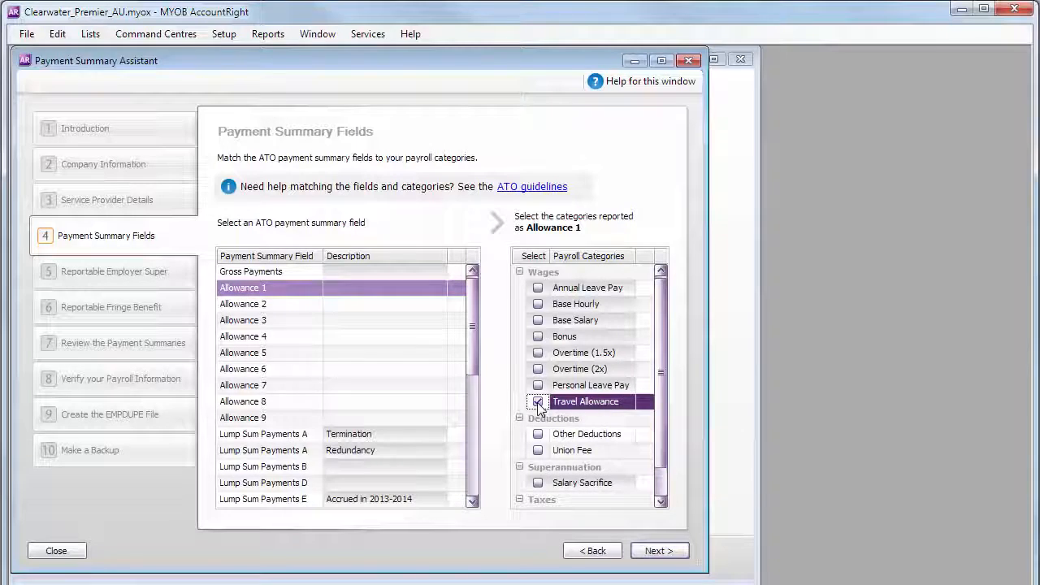
click(537, 402)
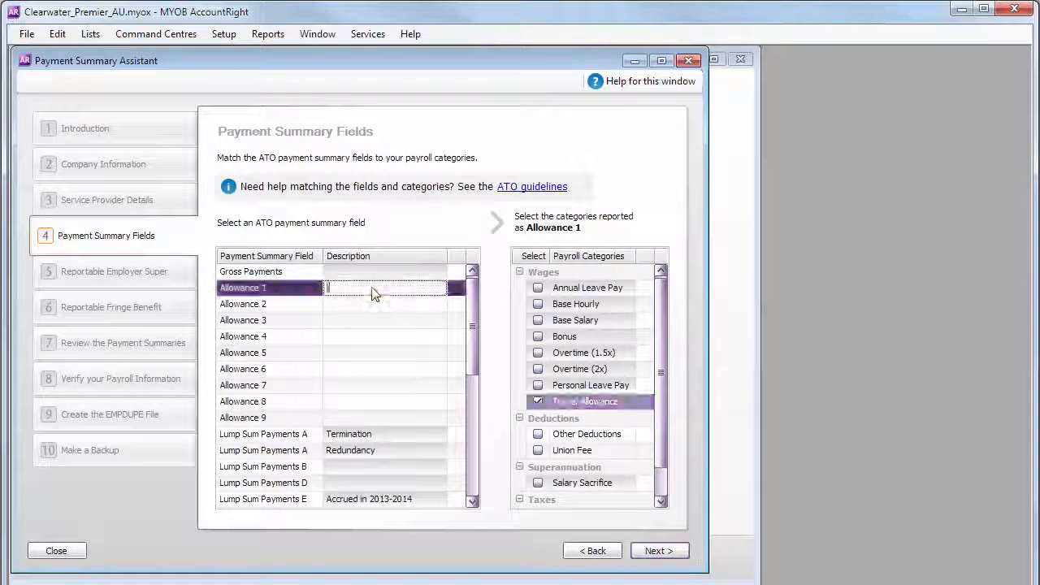
text(Travel)
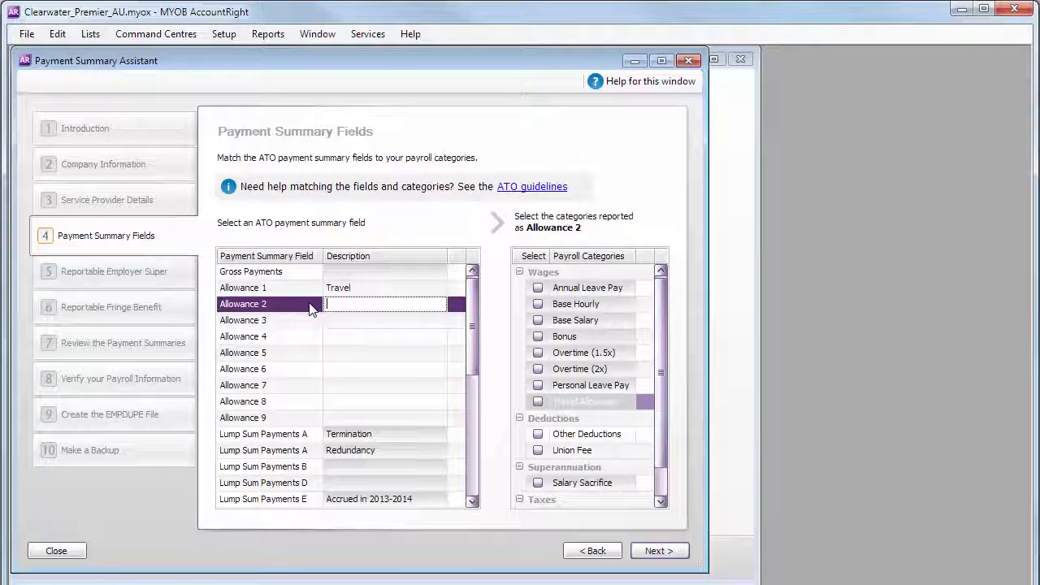
mouse_move(628, 400)
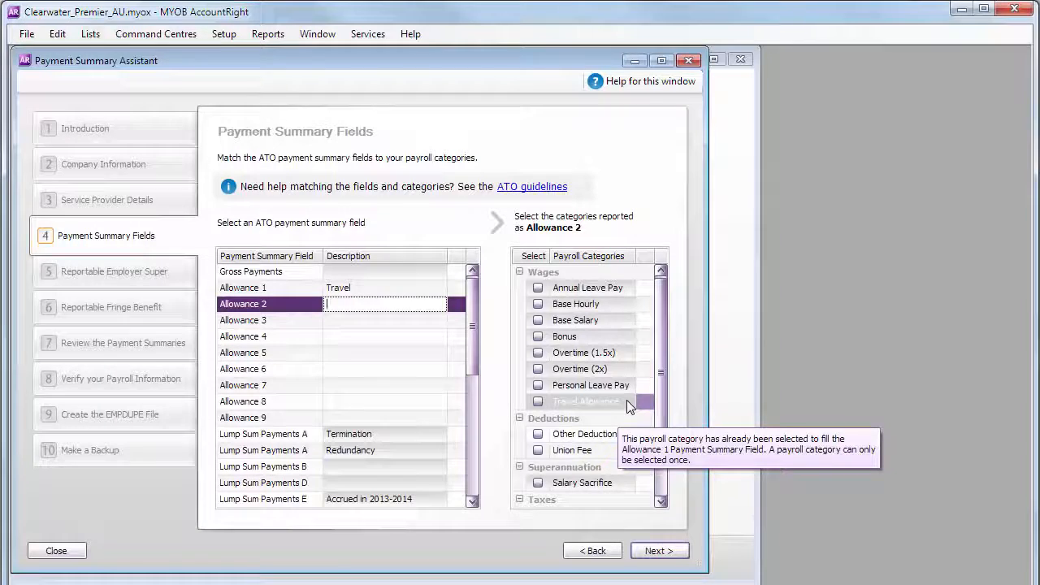
mouse_move(618, 406)
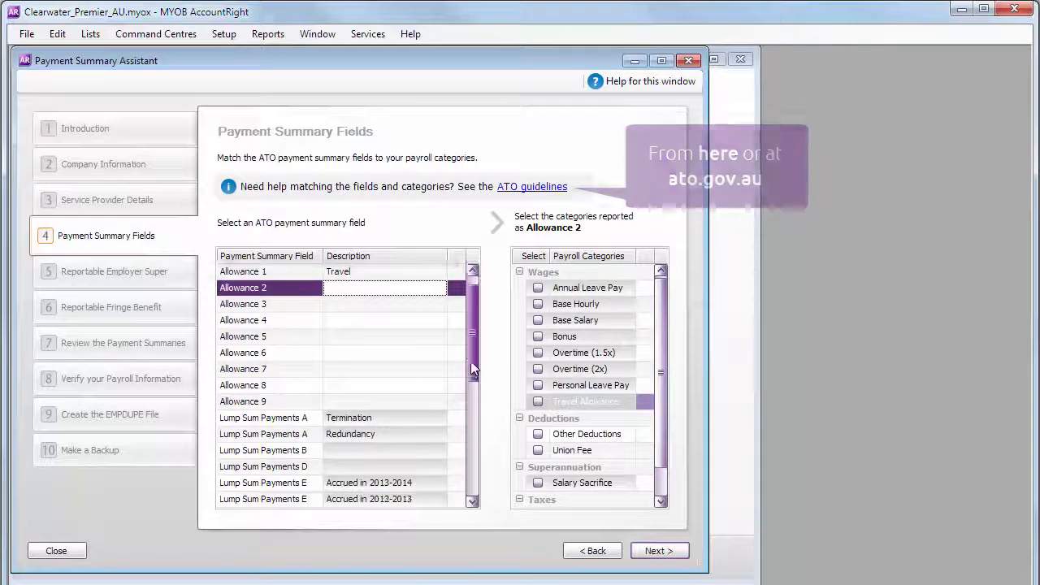
- Review the Lump Sum Payments A and ETP - Tax Withheld categories, then advance to Reportable Employer Super
scroll(down, 3)
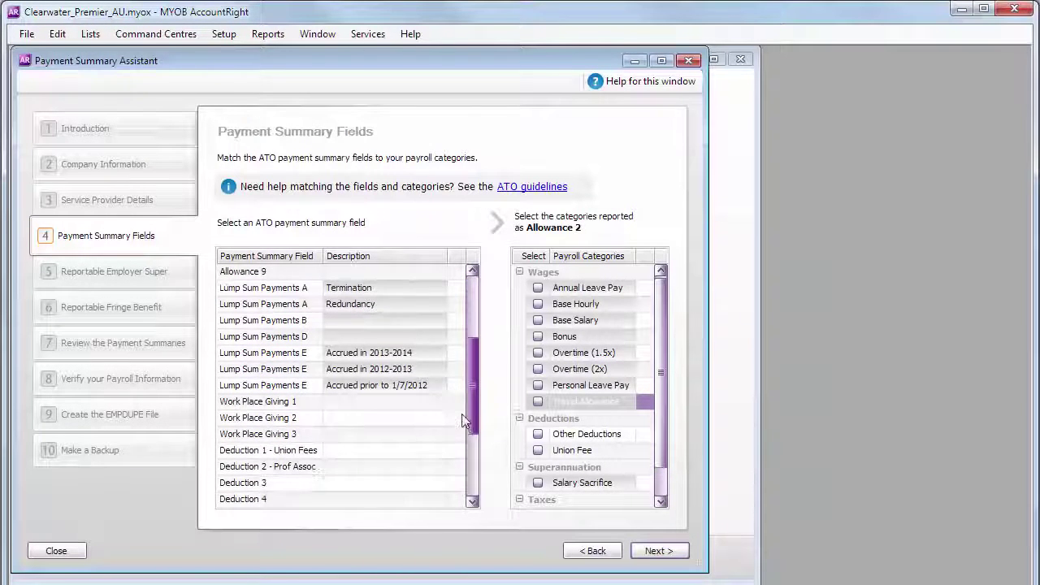
scroll(down, 3)
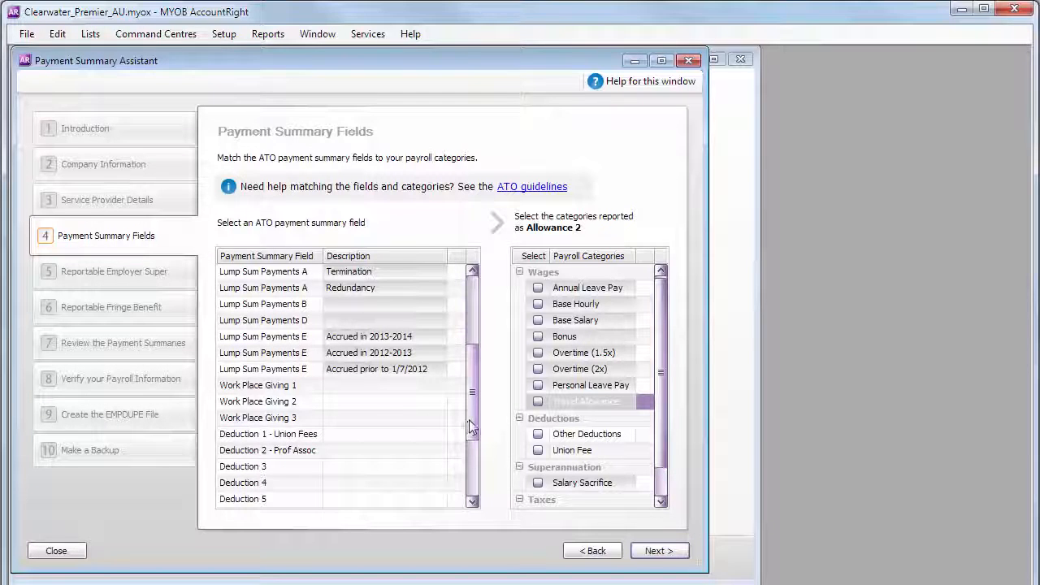
click(264, 270)
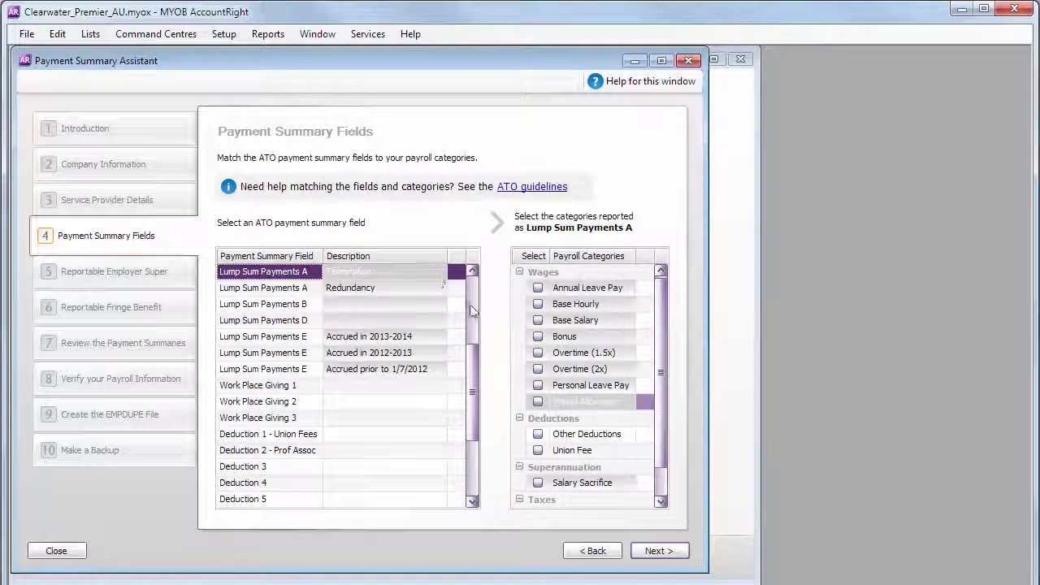
scroll(down, 3)
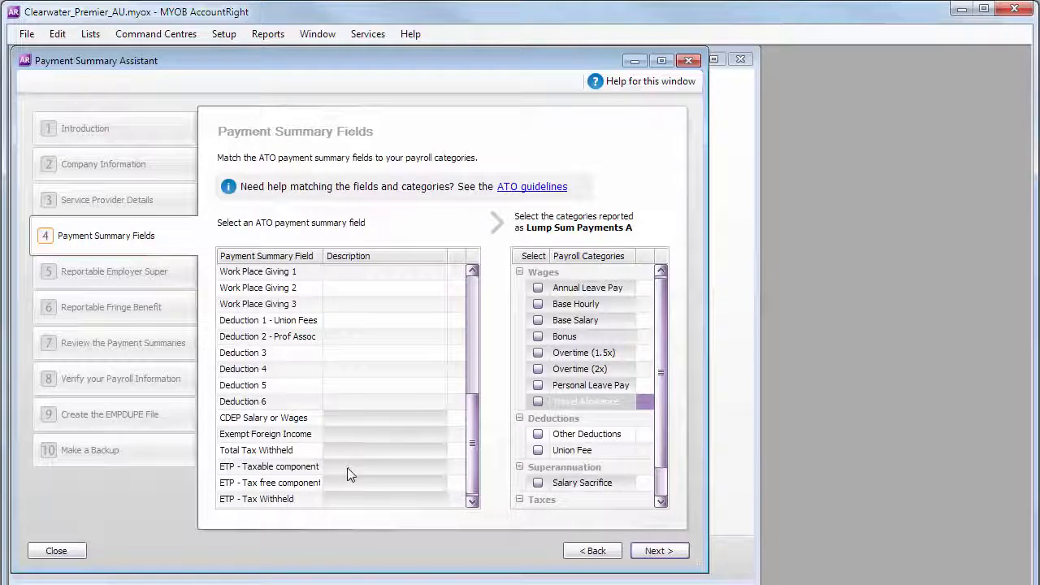
click(256, 498)
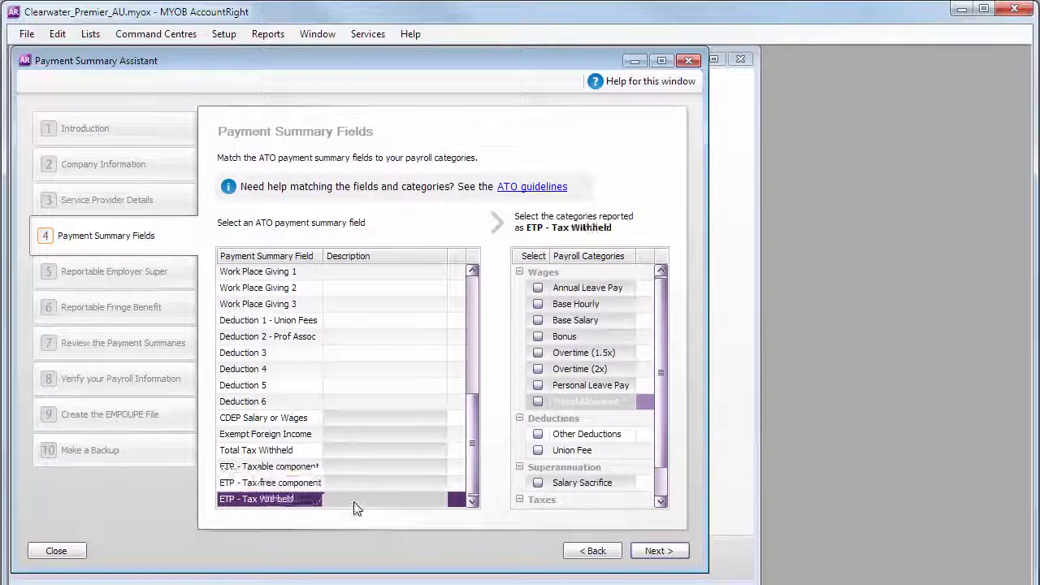
mouse_move(386, 525)
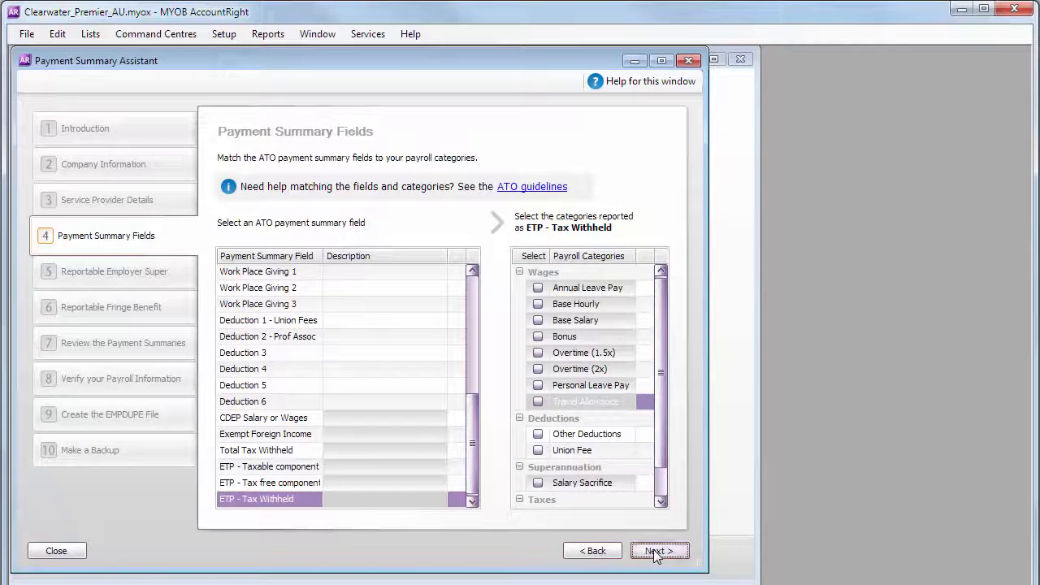
click(659, 551)
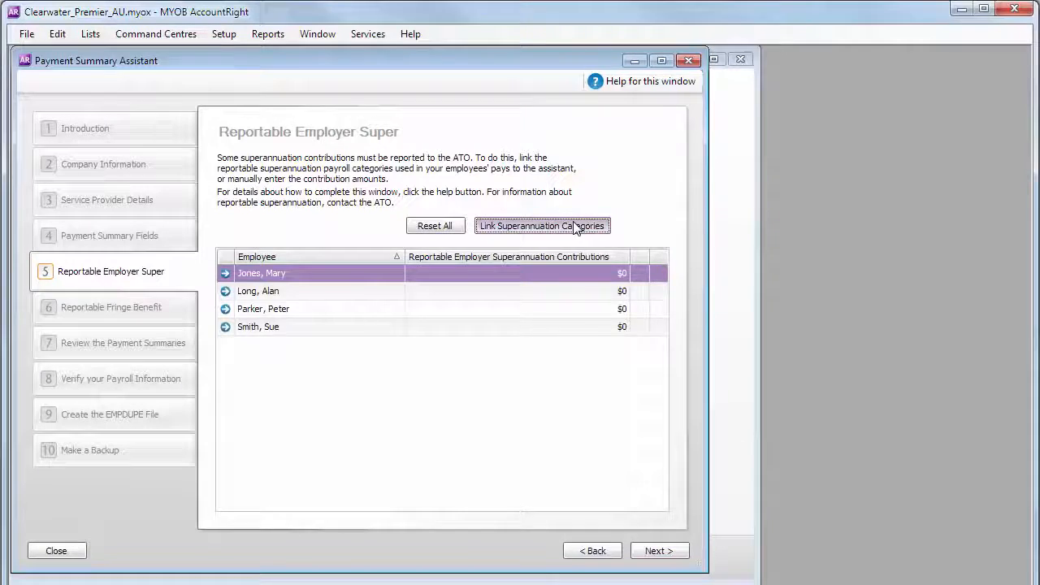
- Link Salary Sacrifice as reportable super, giving Mary Jones $1,900 and Peter Parker $1,200
click(543, 225)
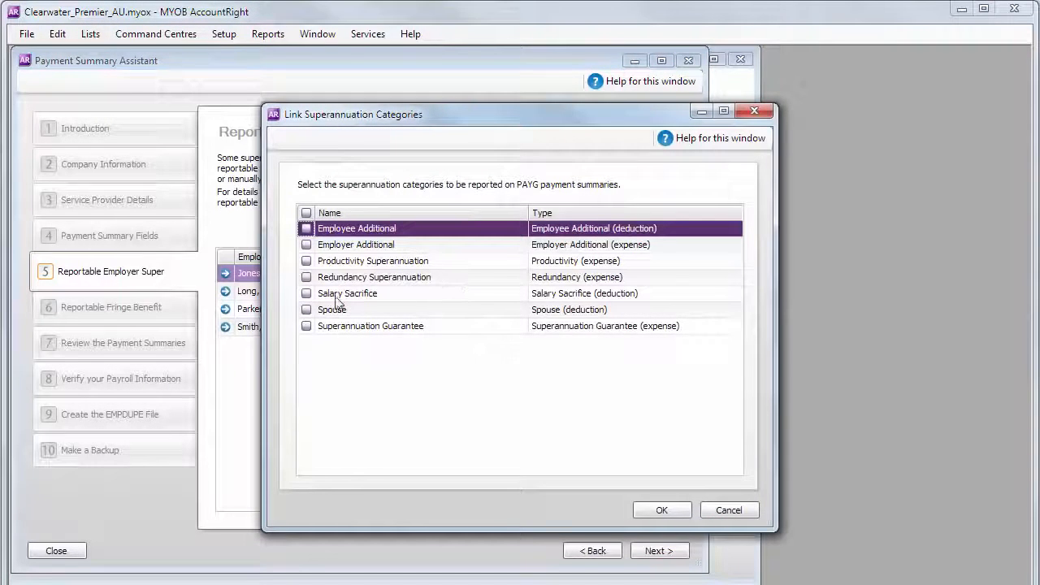
click(307, 293)
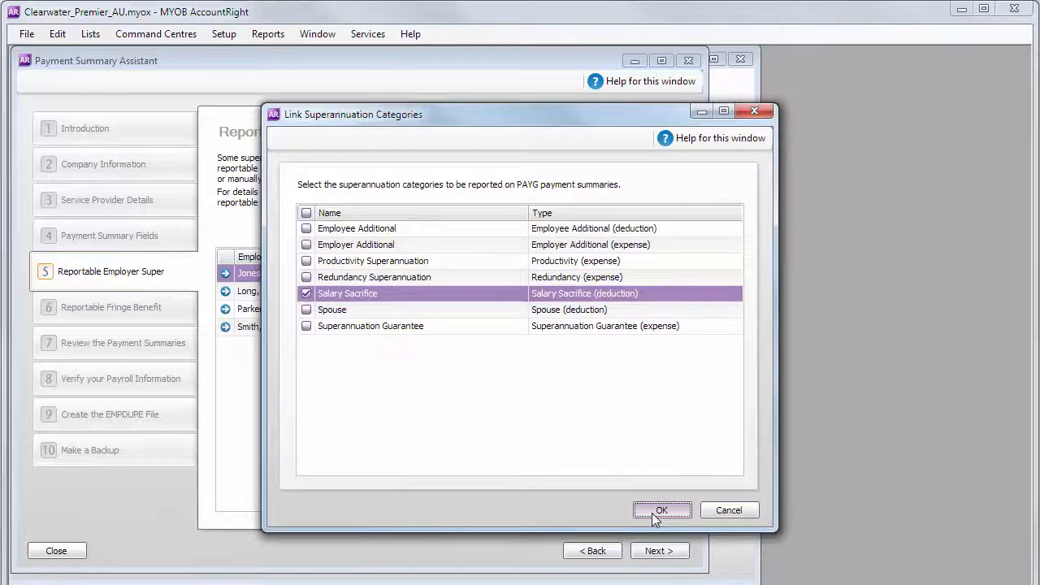
click(661, 510)
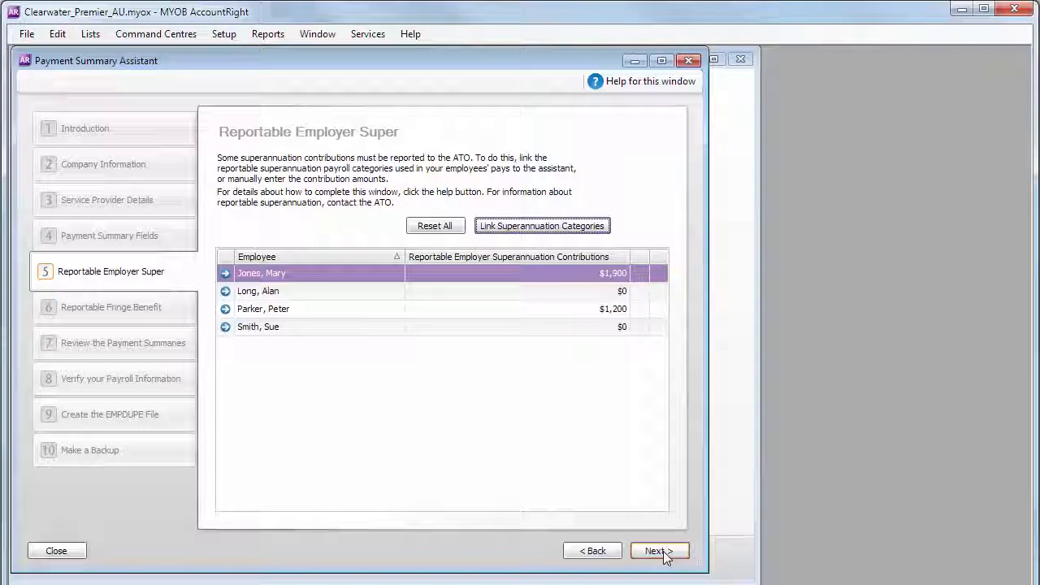
click(658, 550)
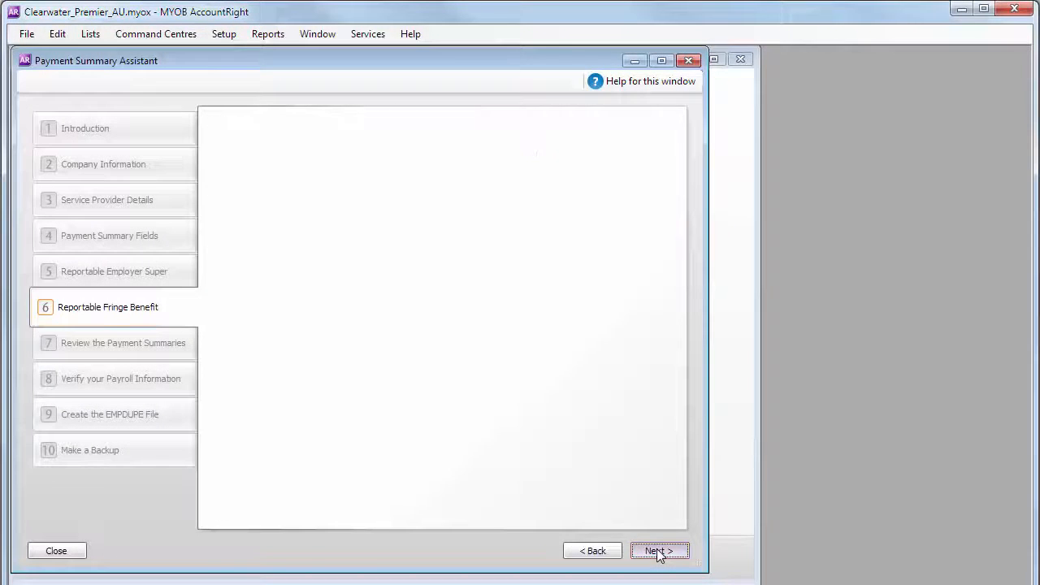
click(659, 550)
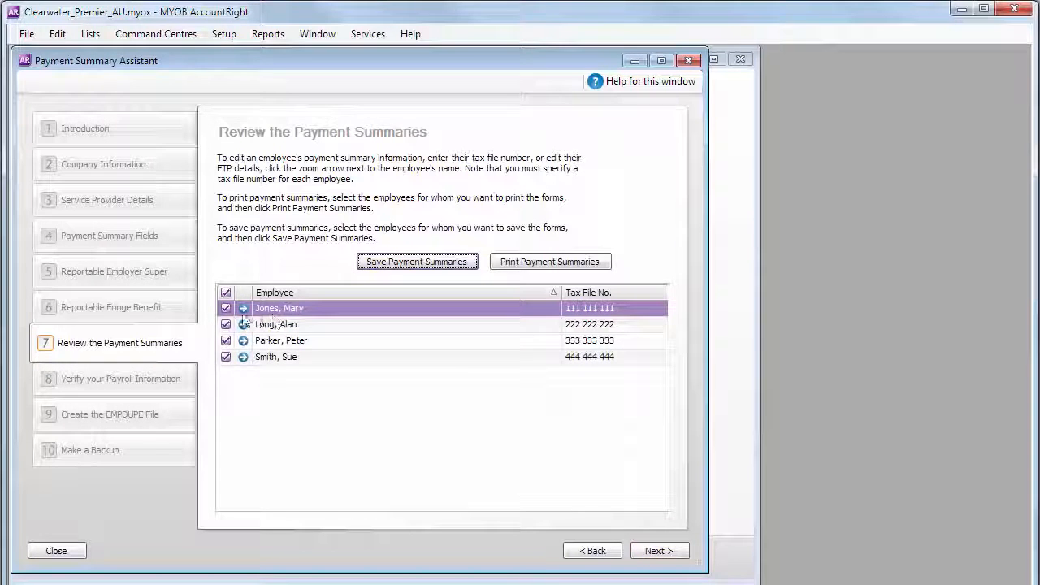
click(242, 307)
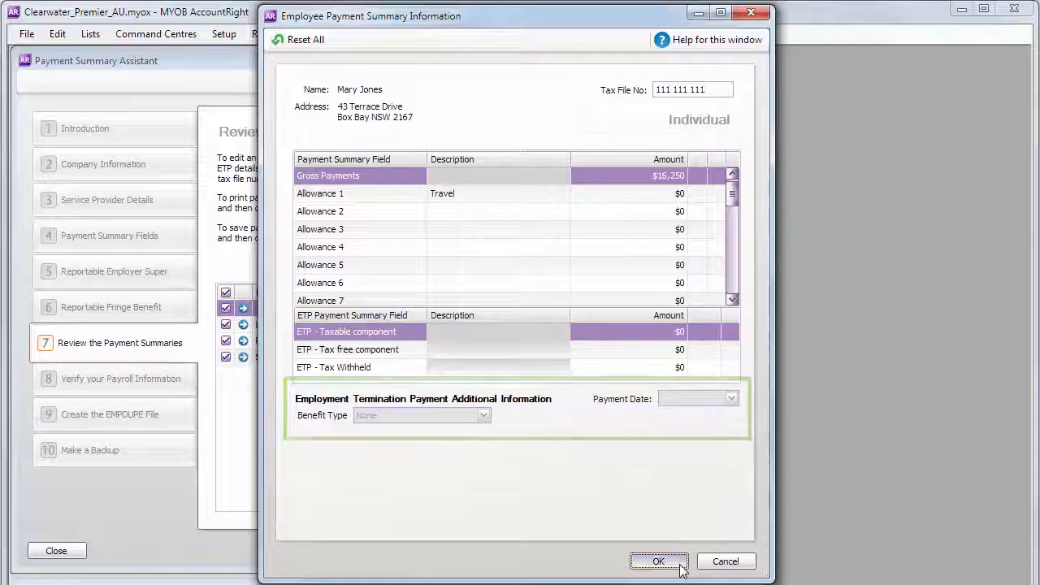
click(658, 561)
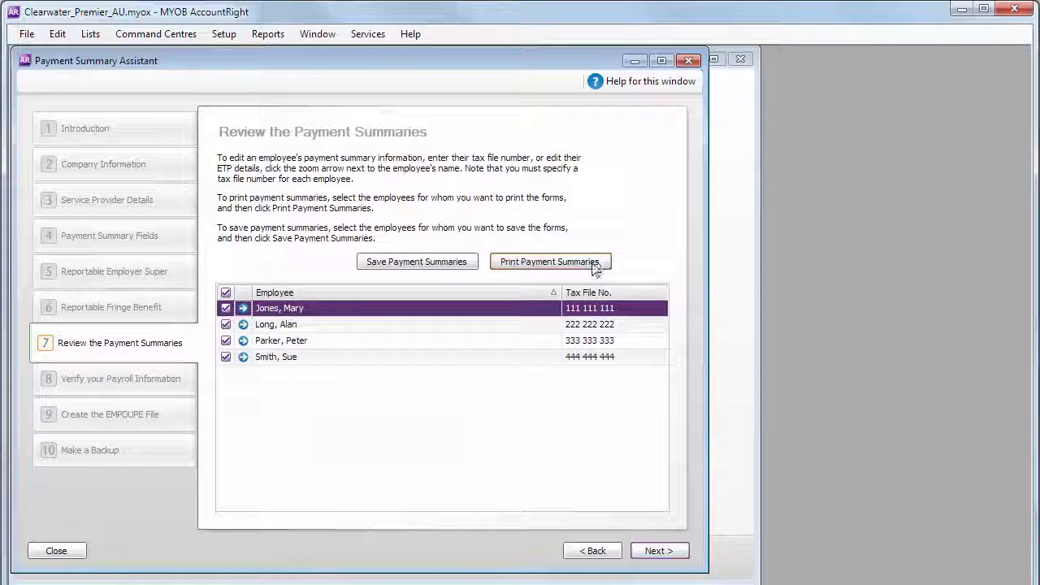
mouse_move(447, 267)
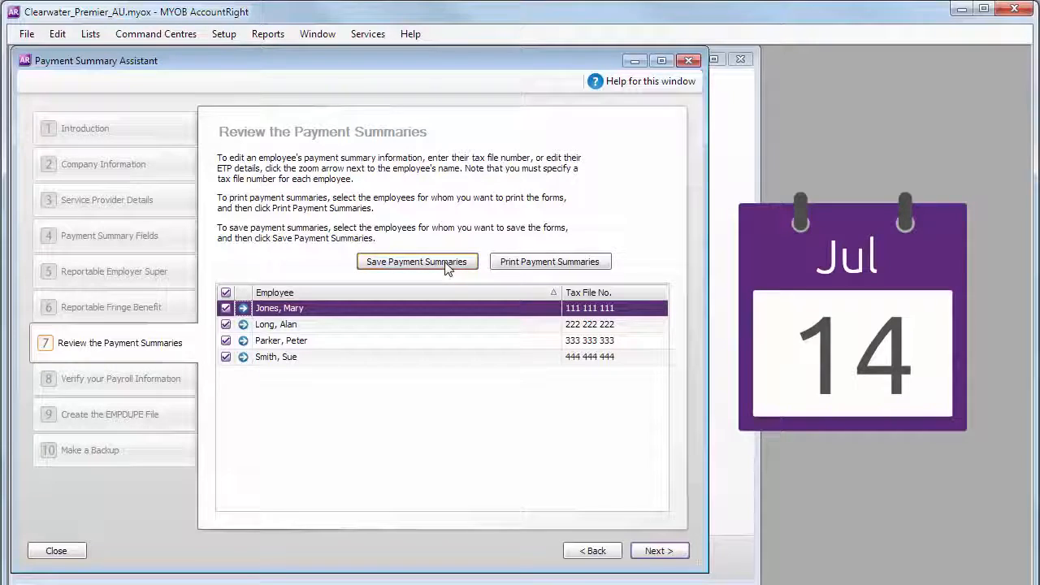
click(418, 260)
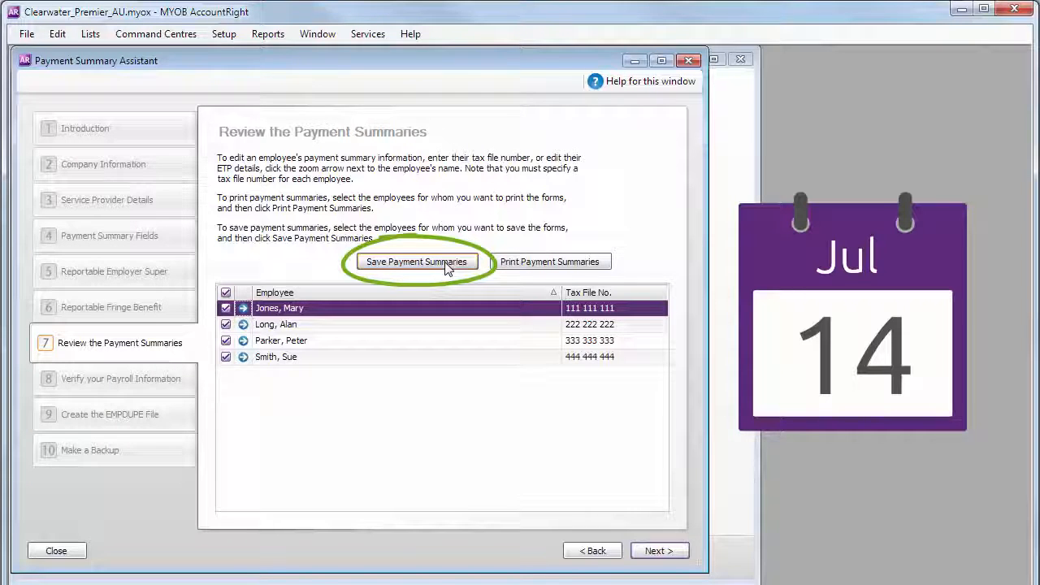
click(660, 550)
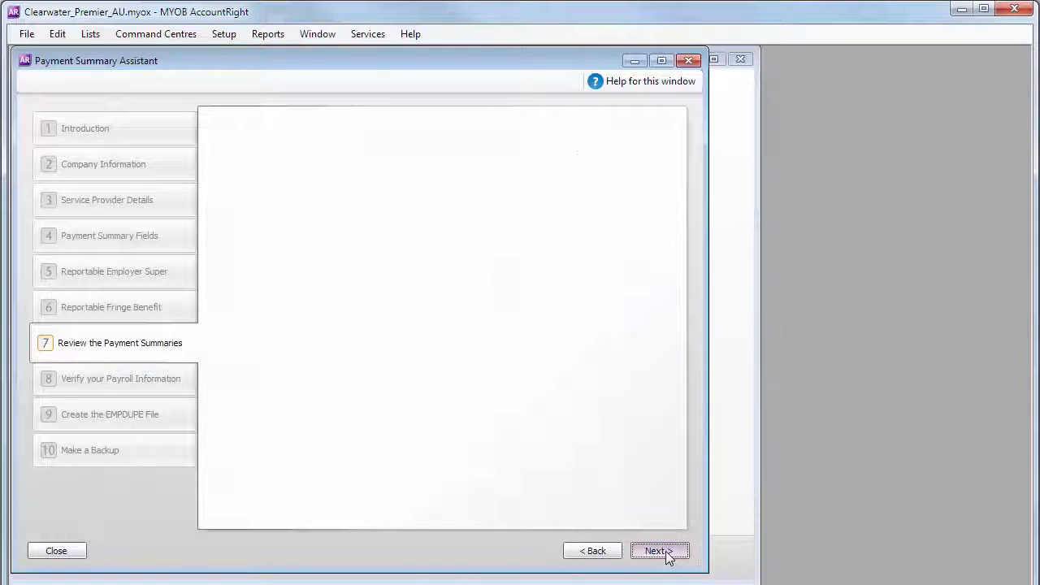
- Confirm the verification totals of 4 records, $18,456 withheld and $68,540 gross
click(659, 550)
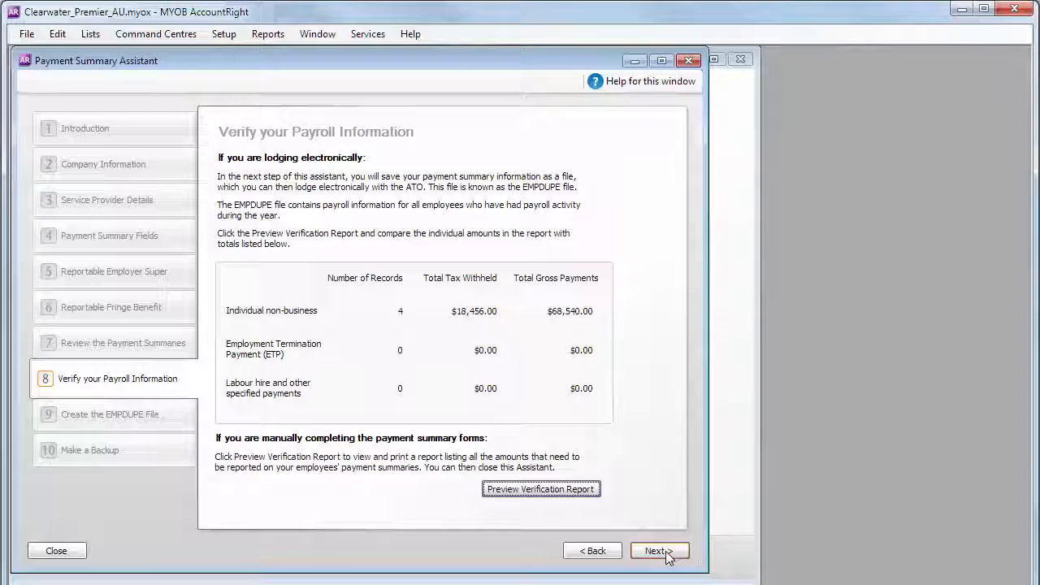
mouse_move(570, 497)
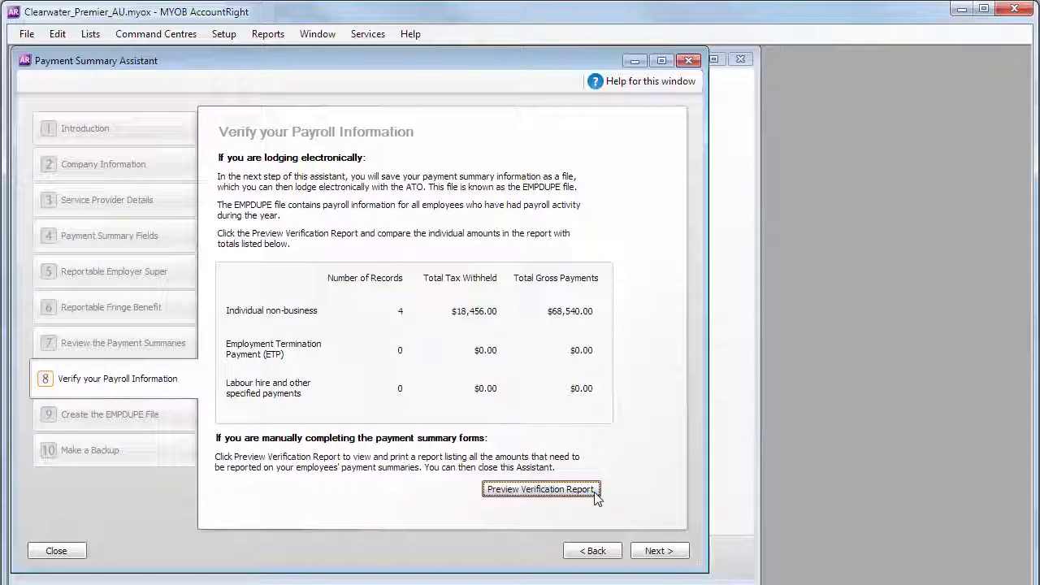
mouse_move(668, 559)
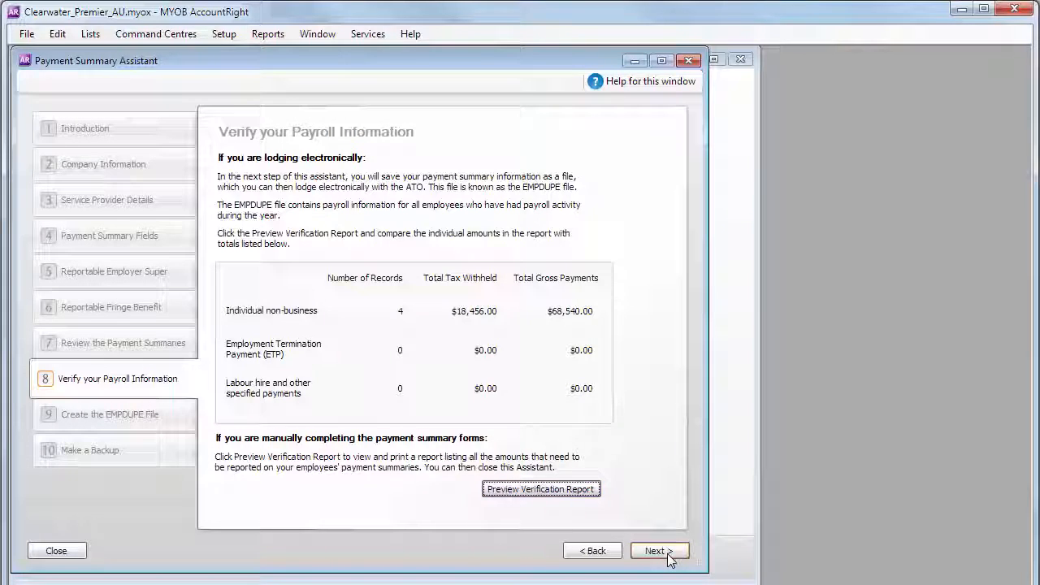
click(655, 550)
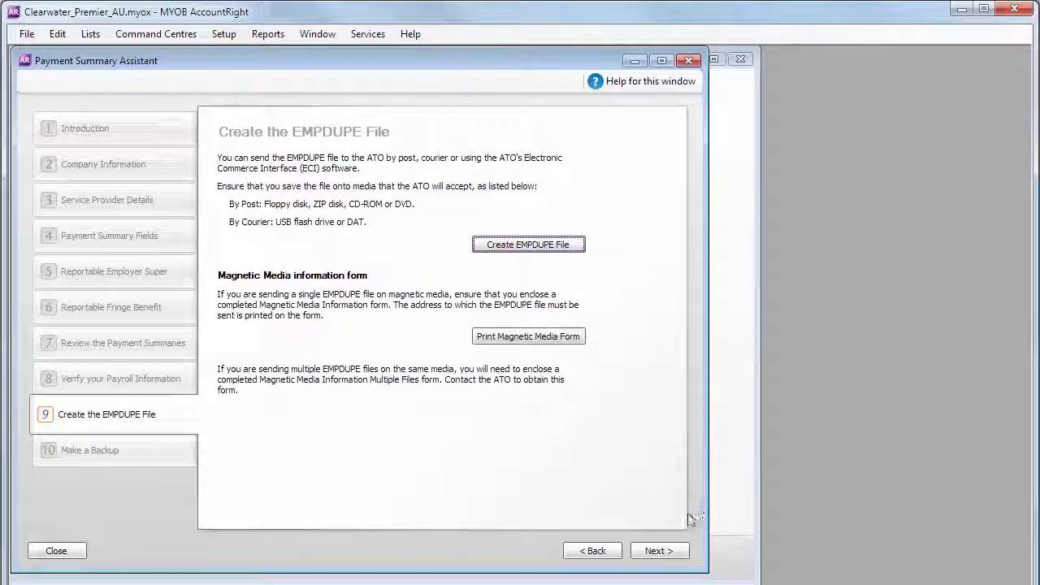
- Exit the assistant from the EMPDUPE File step, returning to Clearwater's Payroll command centre
click(659, 550)
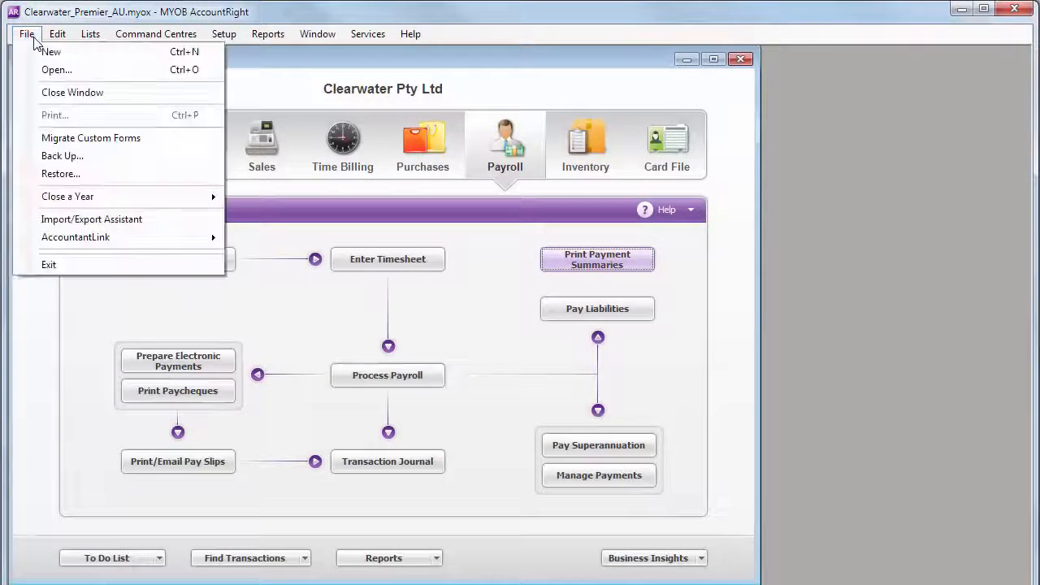
mouse_move(149, 188)
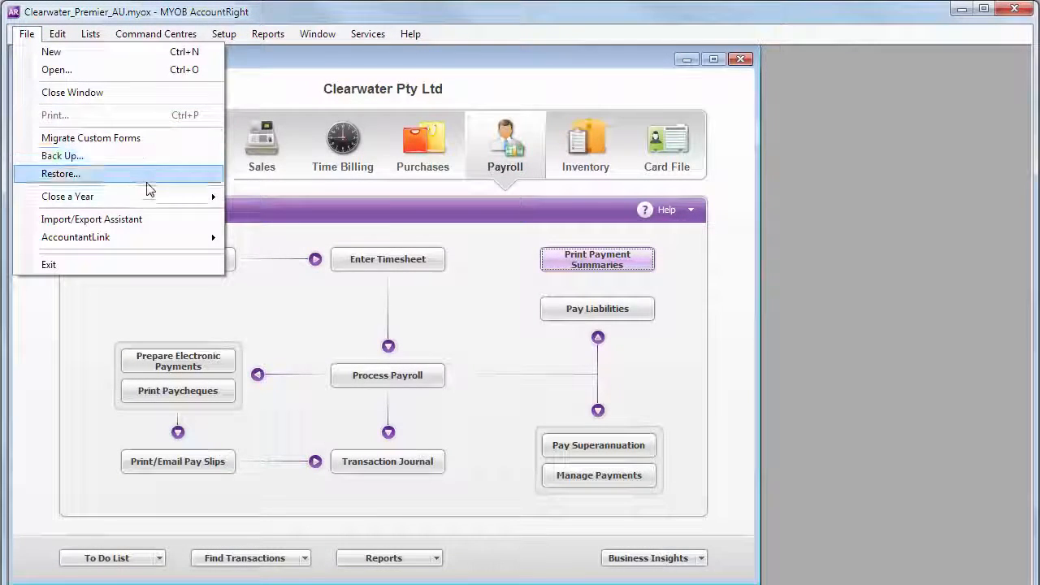
mouse_move(68, 196)
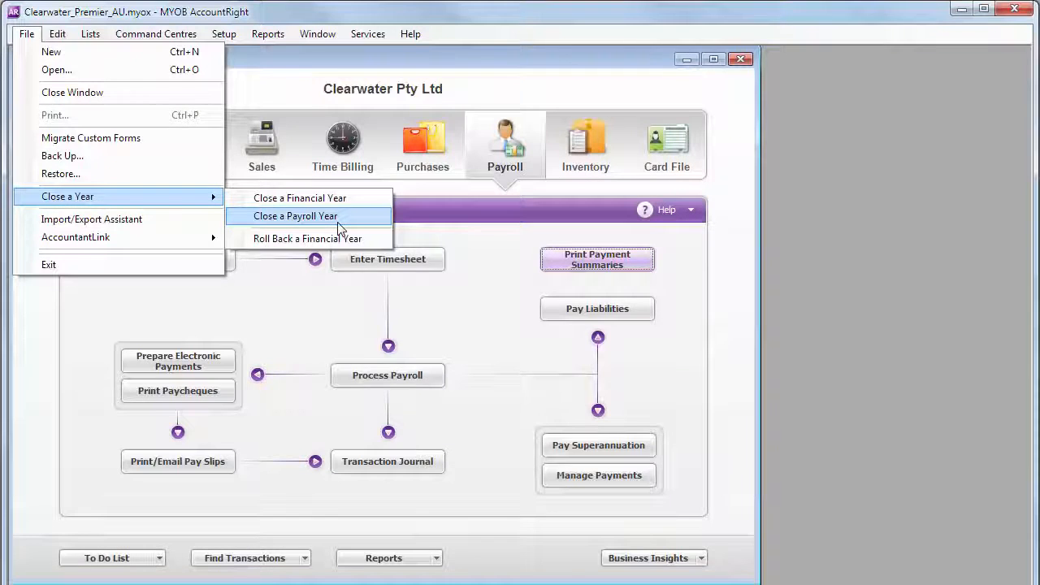
- Run the Close a Payroll Year assistant to close the year ending June 2015
click(295, 216)
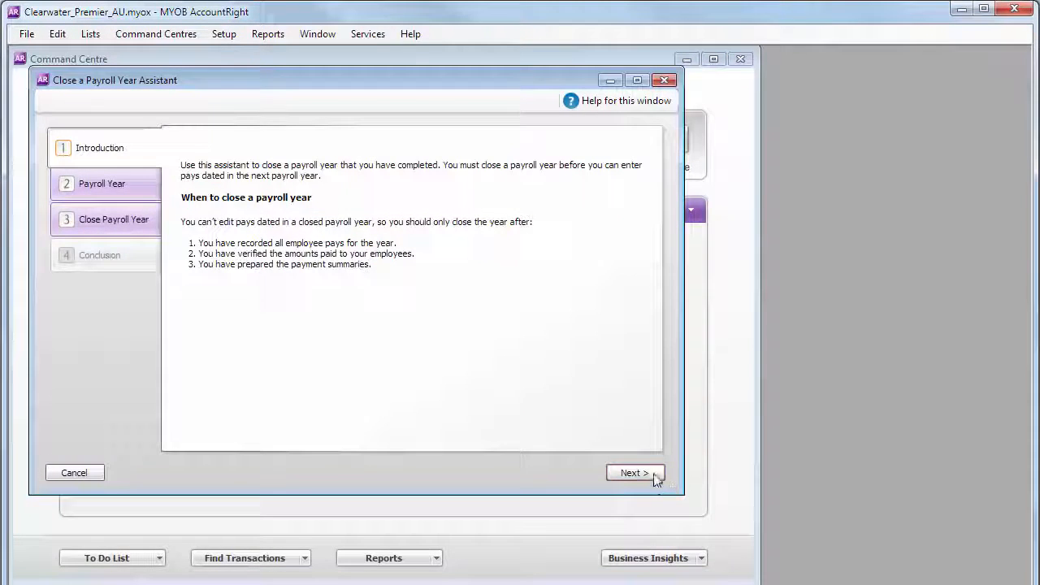
click(634, 472)
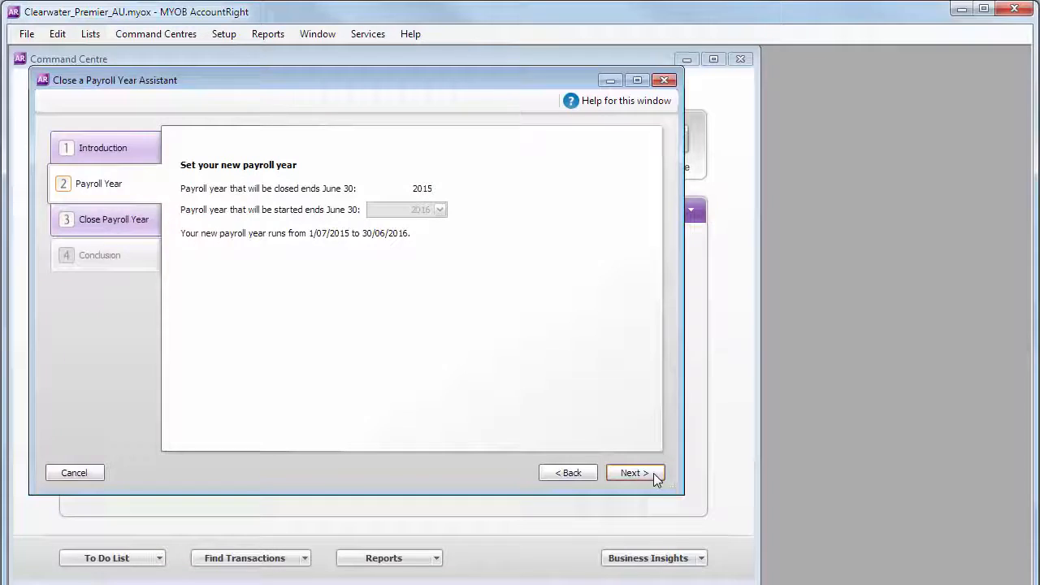
click(635, 472)
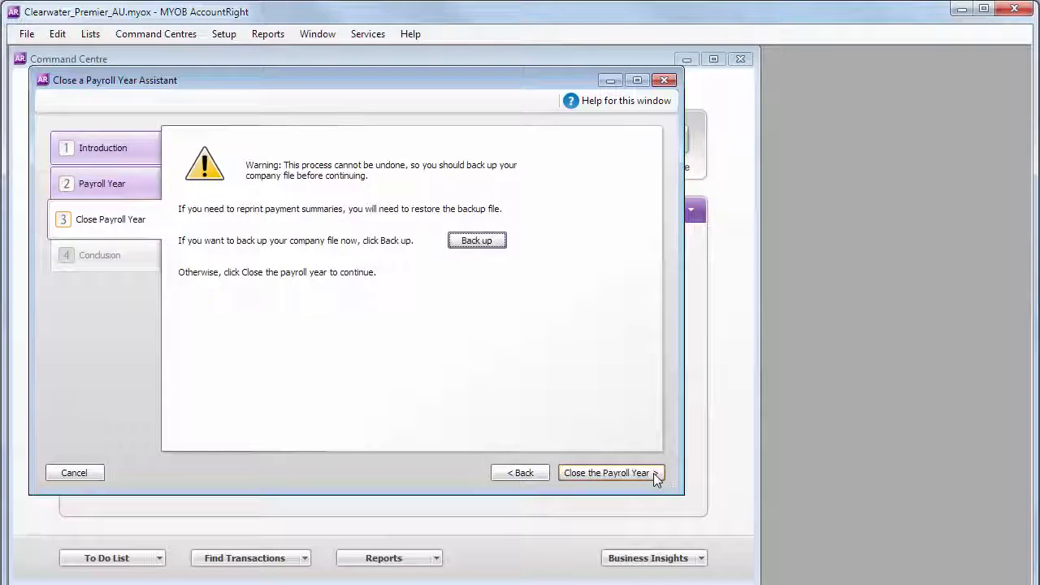
mouse_move(501, 251)
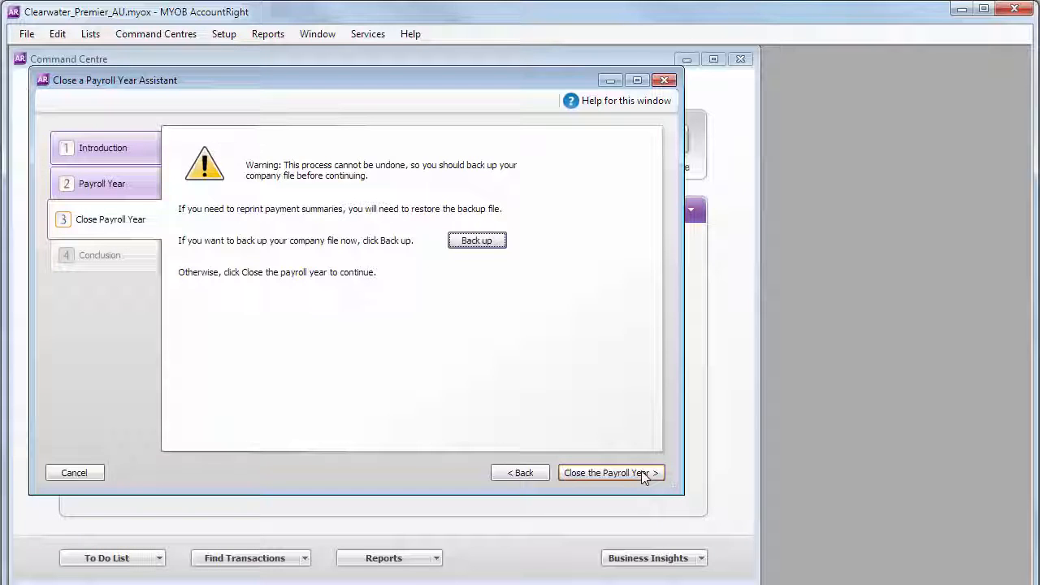
click(611, 472)
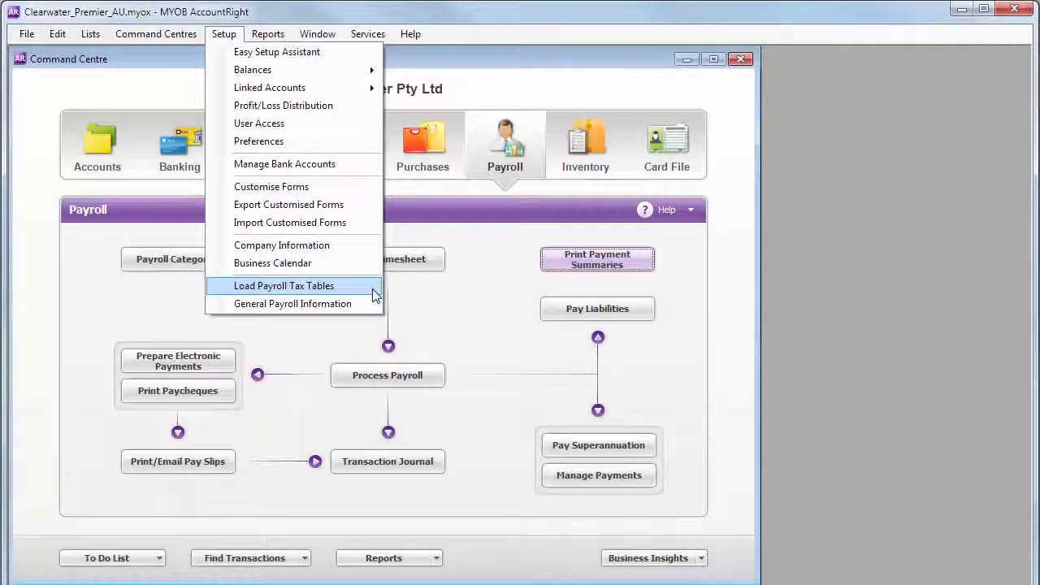
- Load the payroll tax tables supplied with this MYOB version via Setup > Load Payroll Tax Tables
click(284, 285)
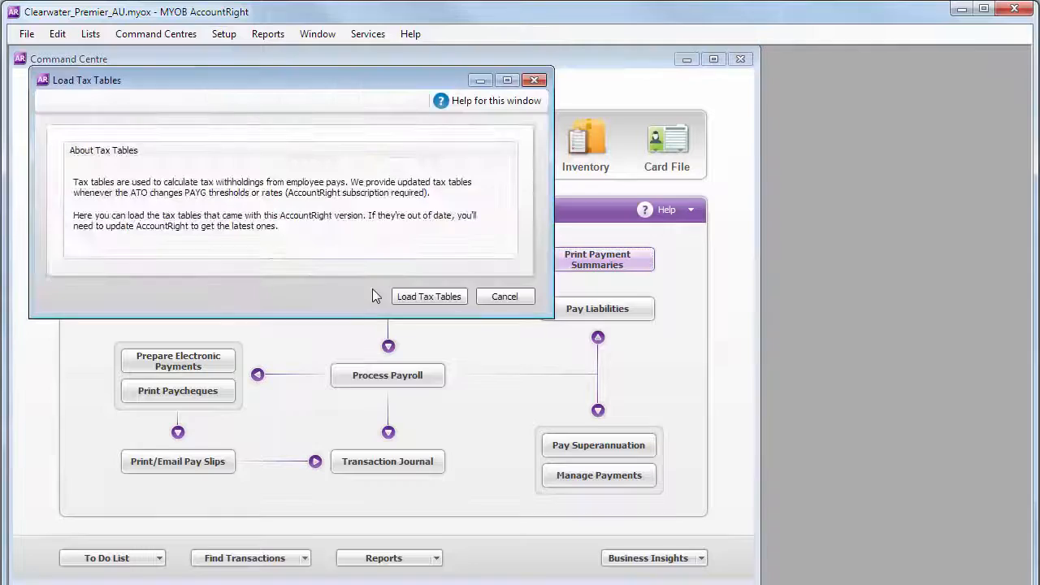
mouse_move(452, 302)
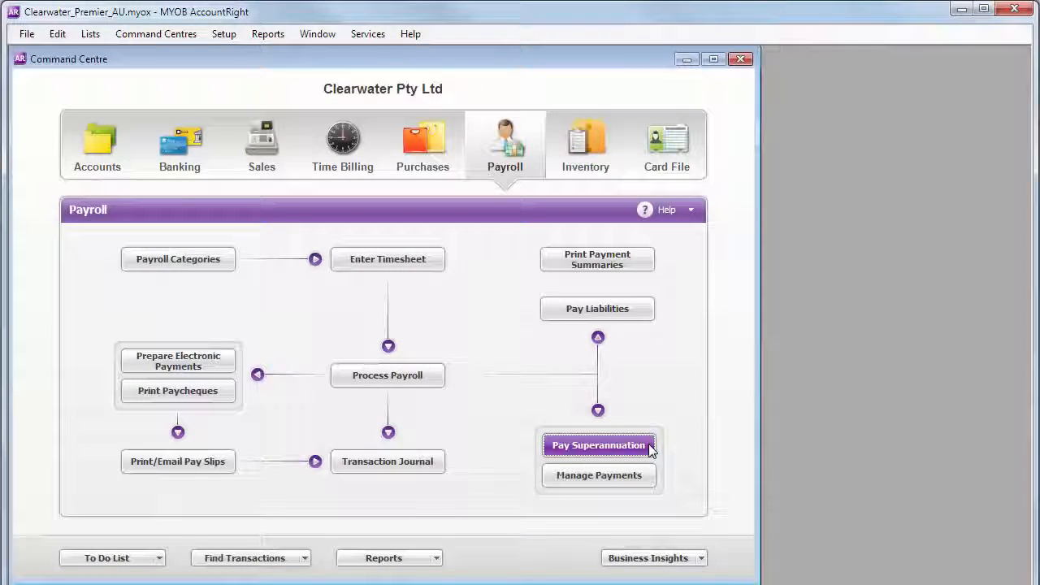
click(598, 444)
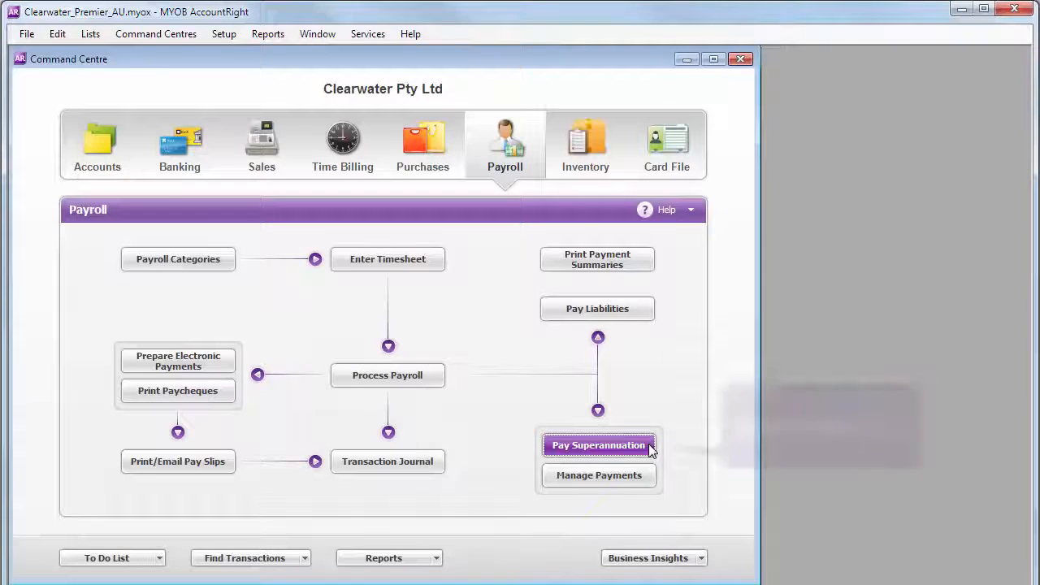